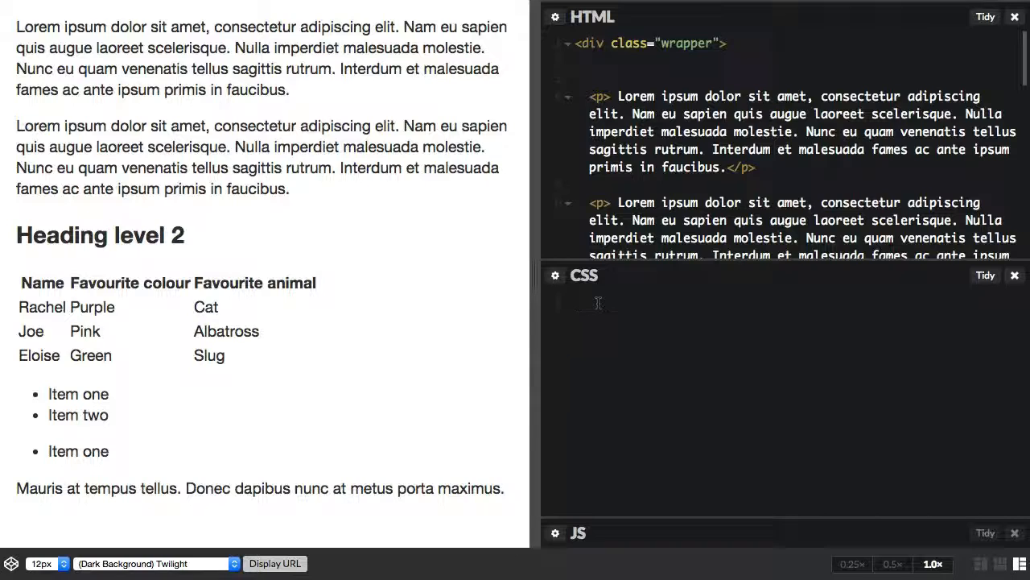
Write the CSS rule .wrapper p:last-child { color: red; } to turn the final paragraph red
left_click(595, 302)
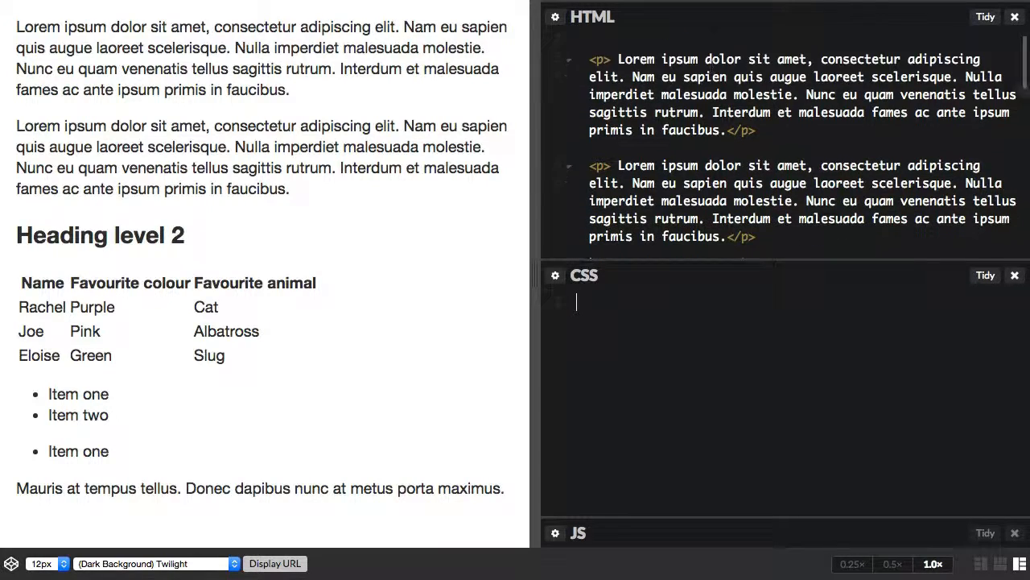
type("<div class=\"wrapper\">")
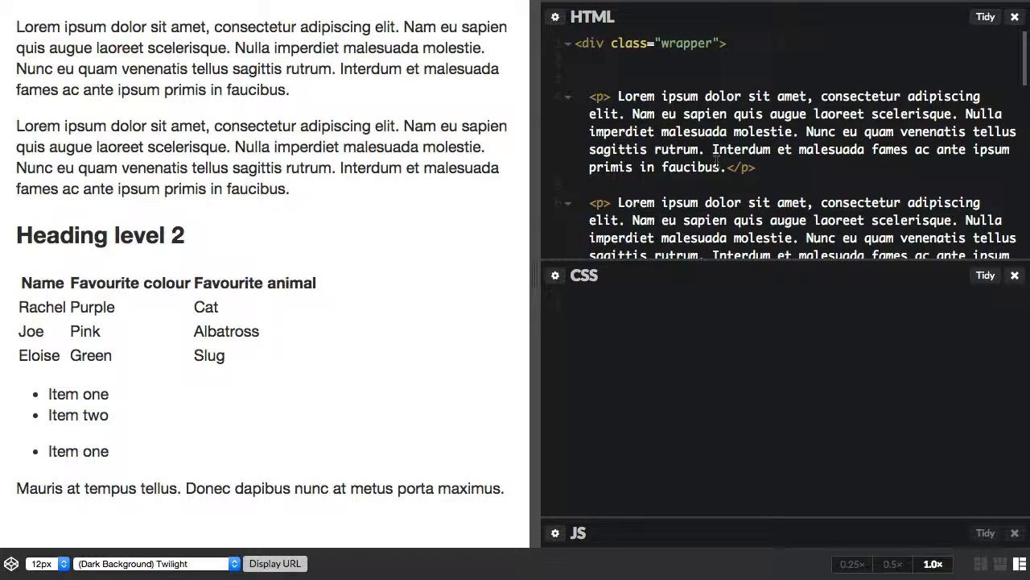
type(".wrapper p:first-")
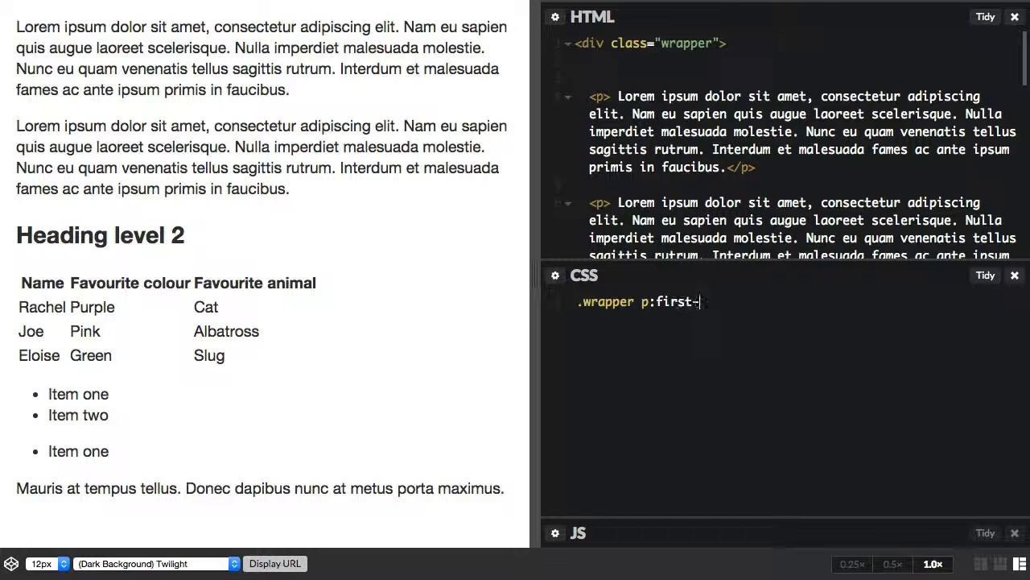
type("child {")
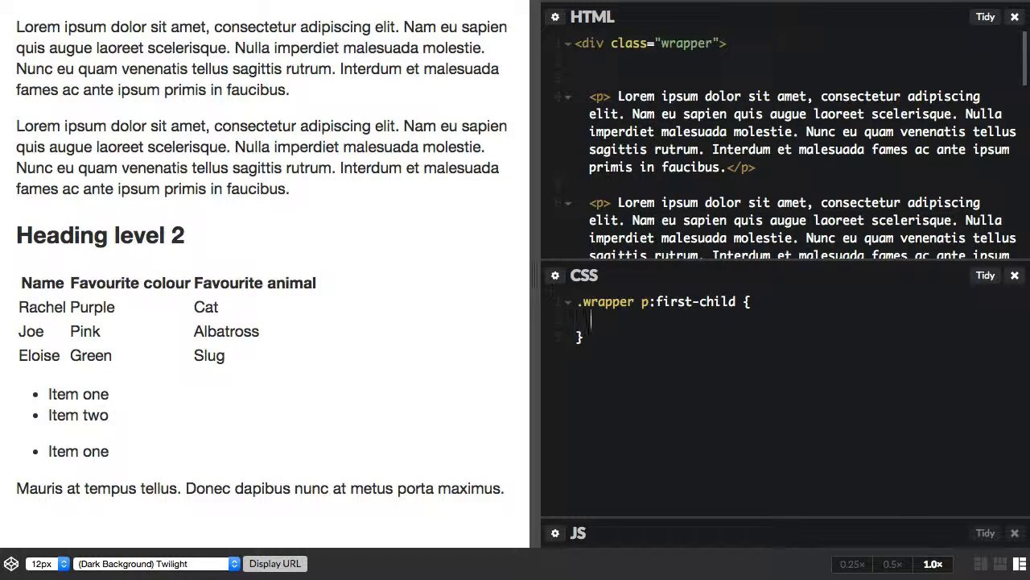
type("color: red;")
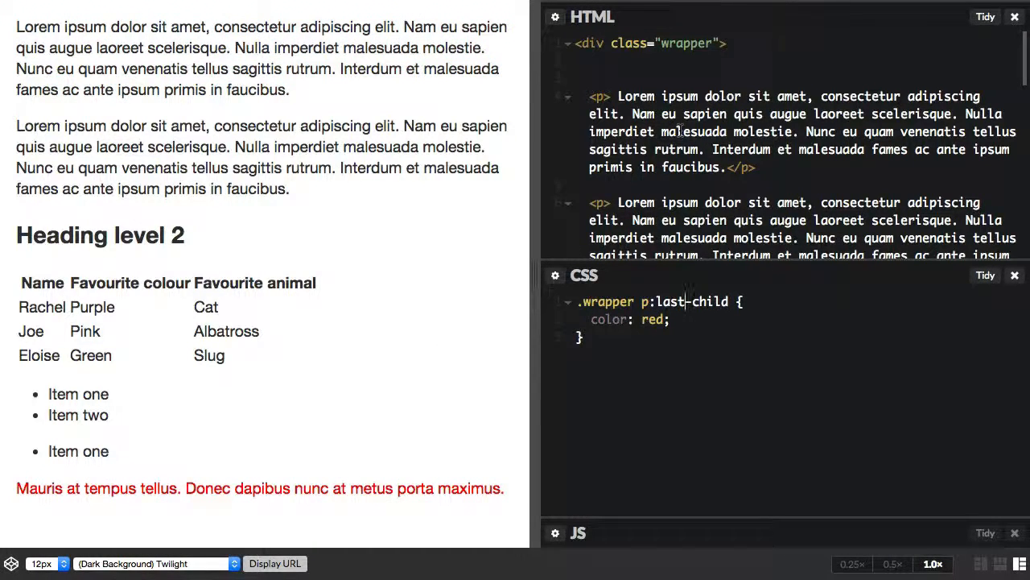
Scroll the HTML panel down to the table markup
scroll("down", 3)
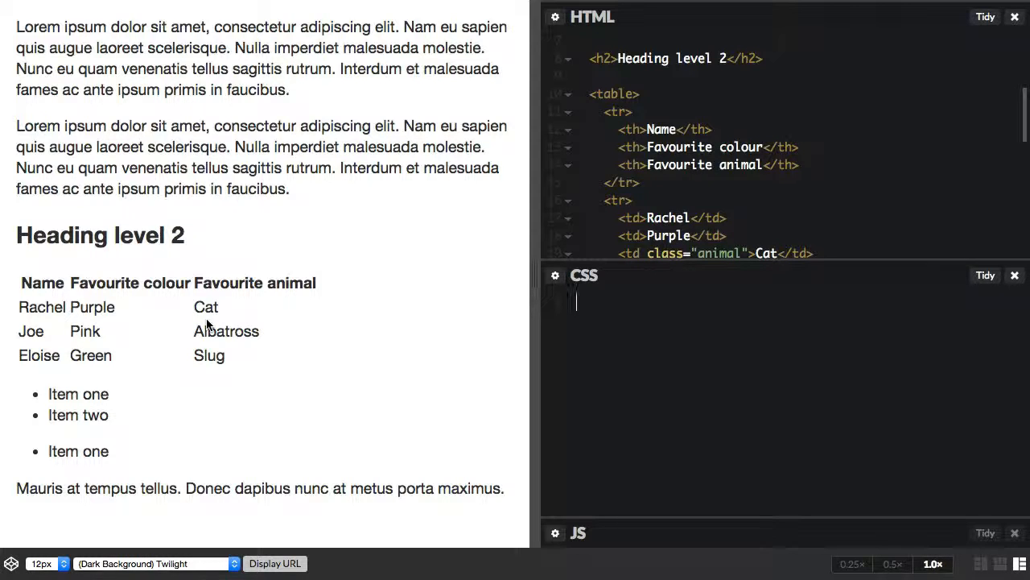
type("tr:")
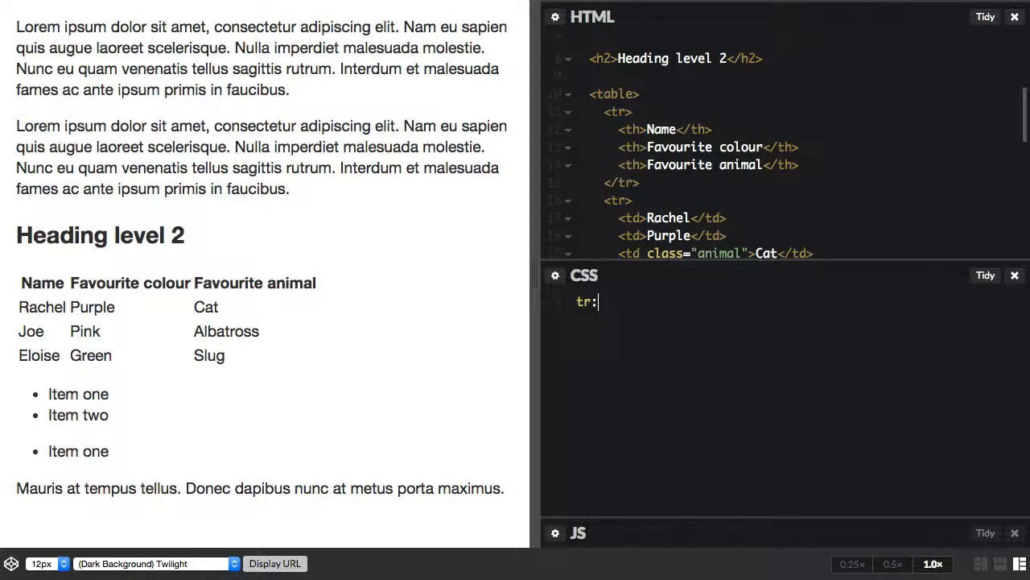
type("nth-c")
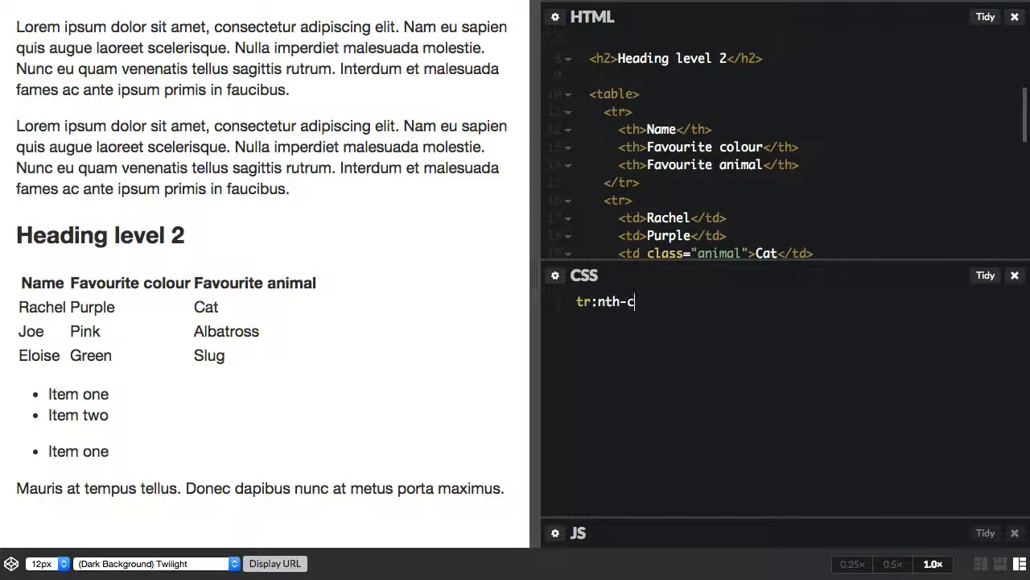
type("hild()")
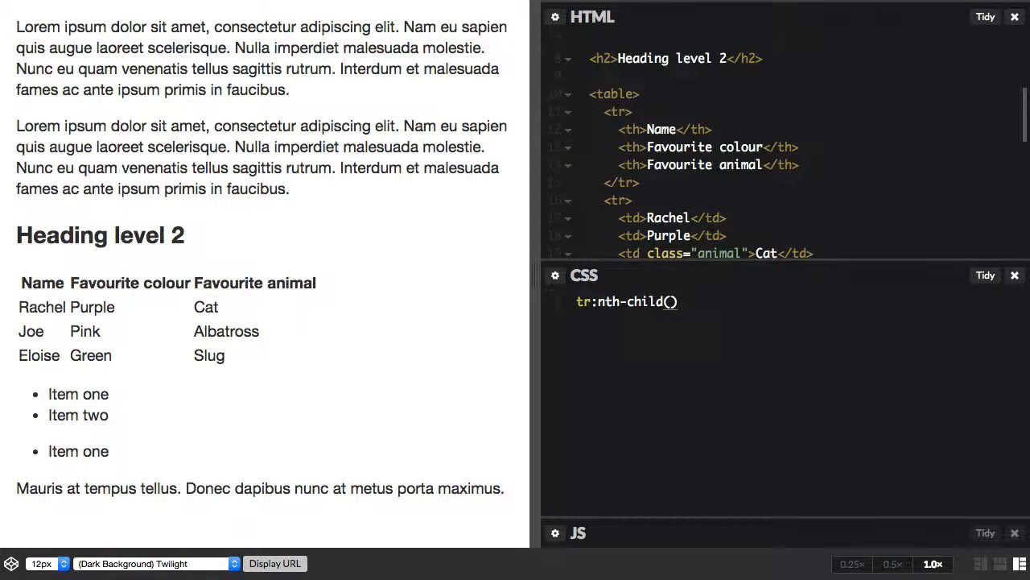
type("odd")
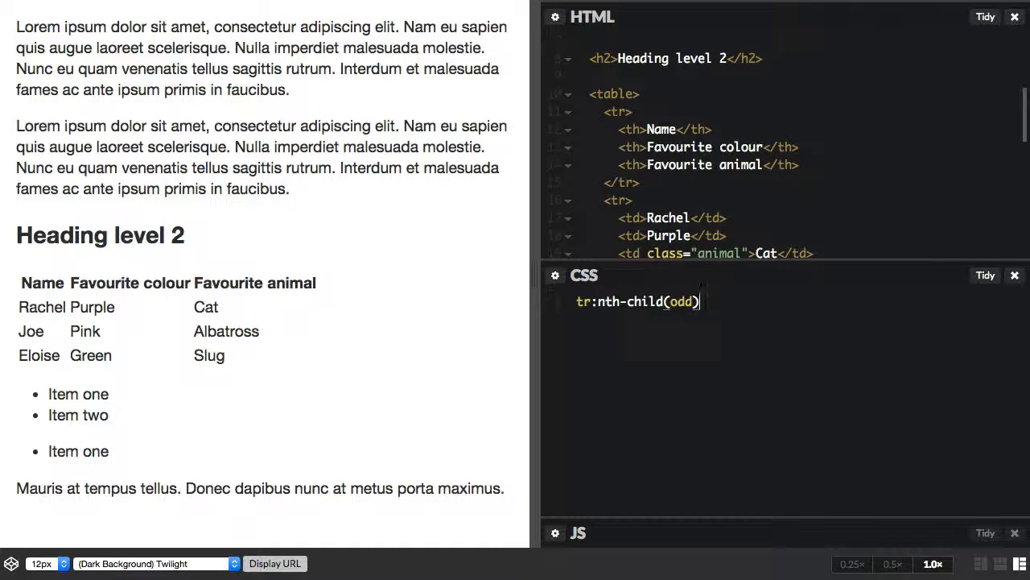
type("{")
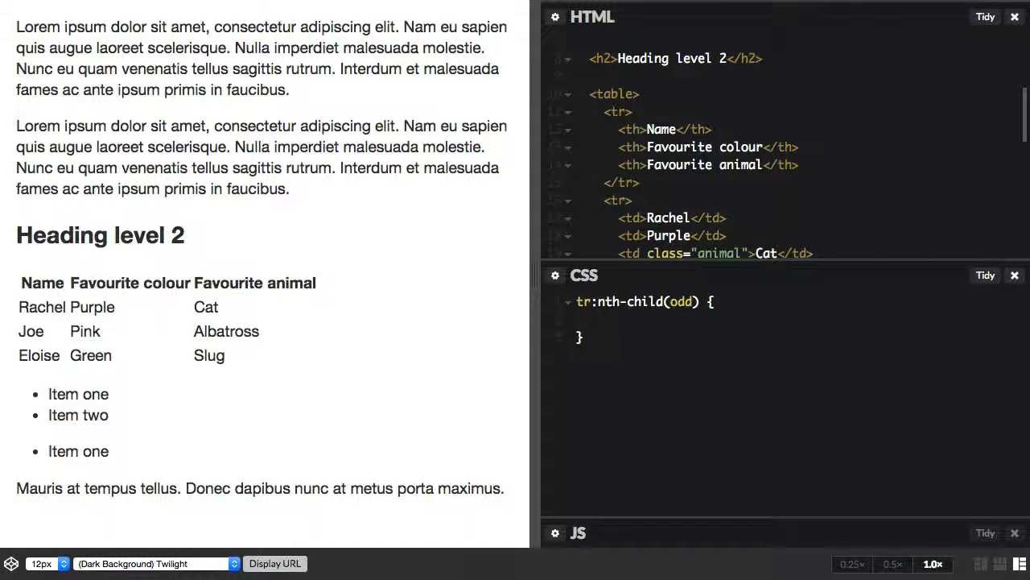
type("b")
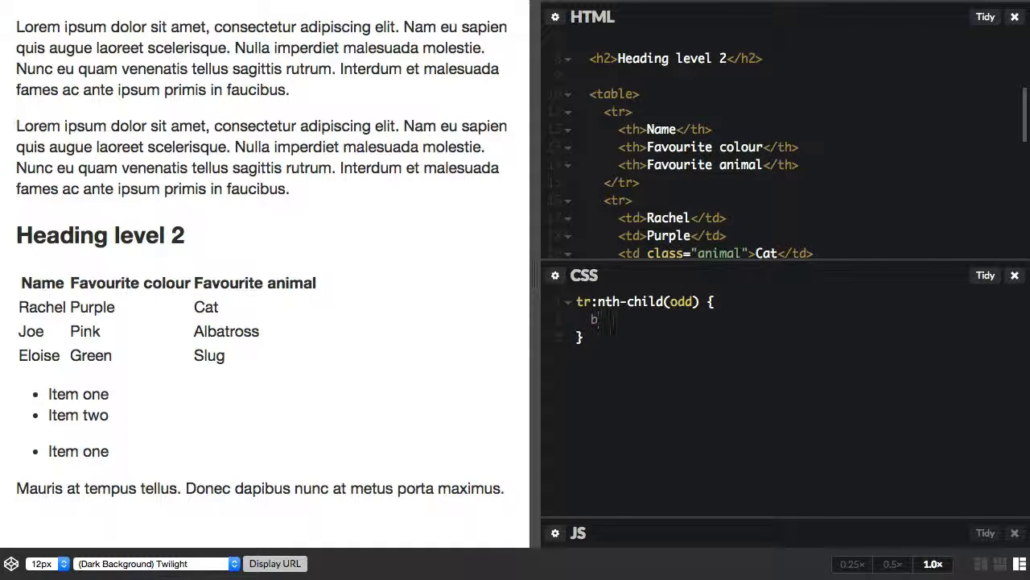
type("ackgrop")
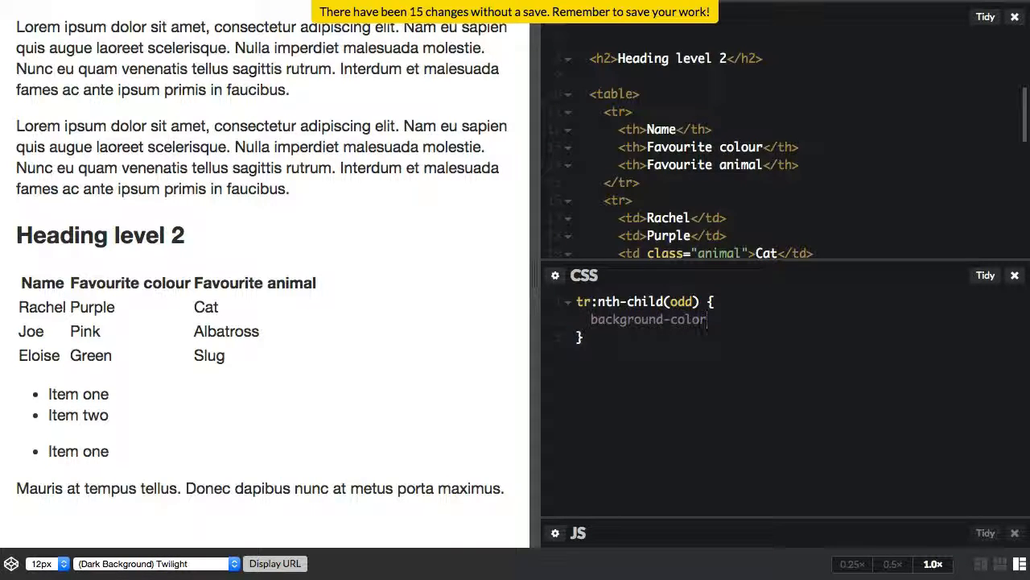
type("grey;")
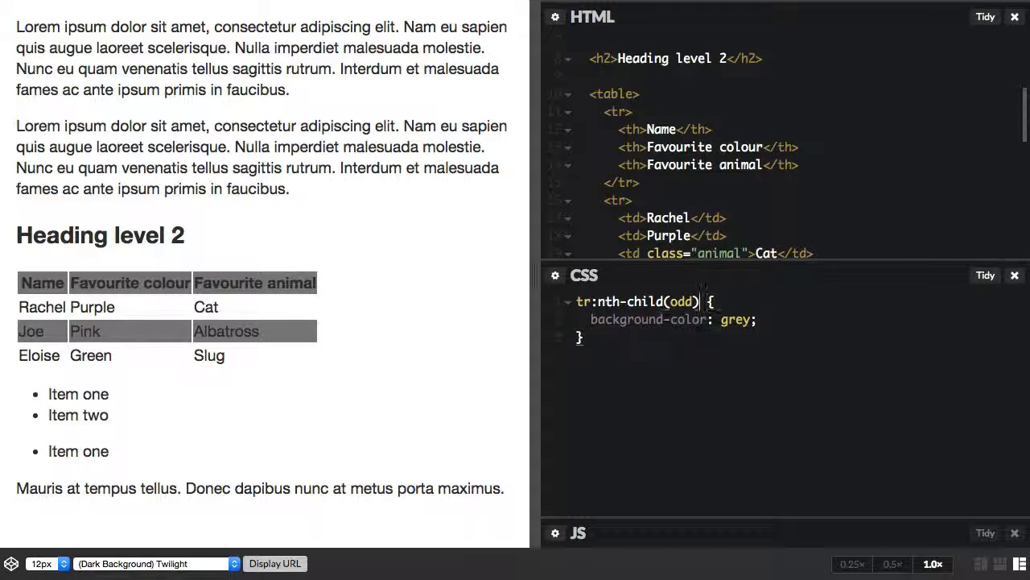
type("e")
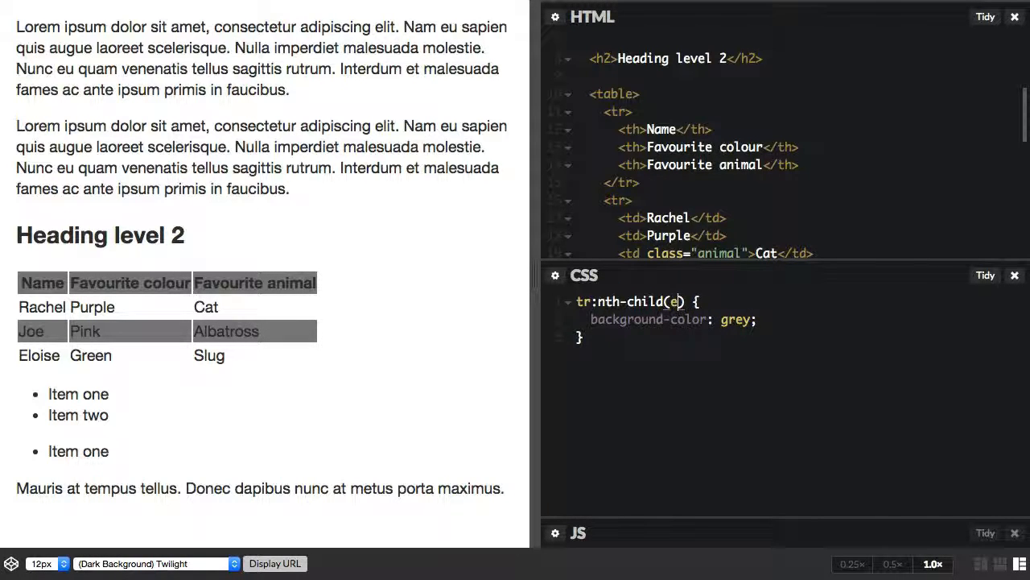
type("ven")
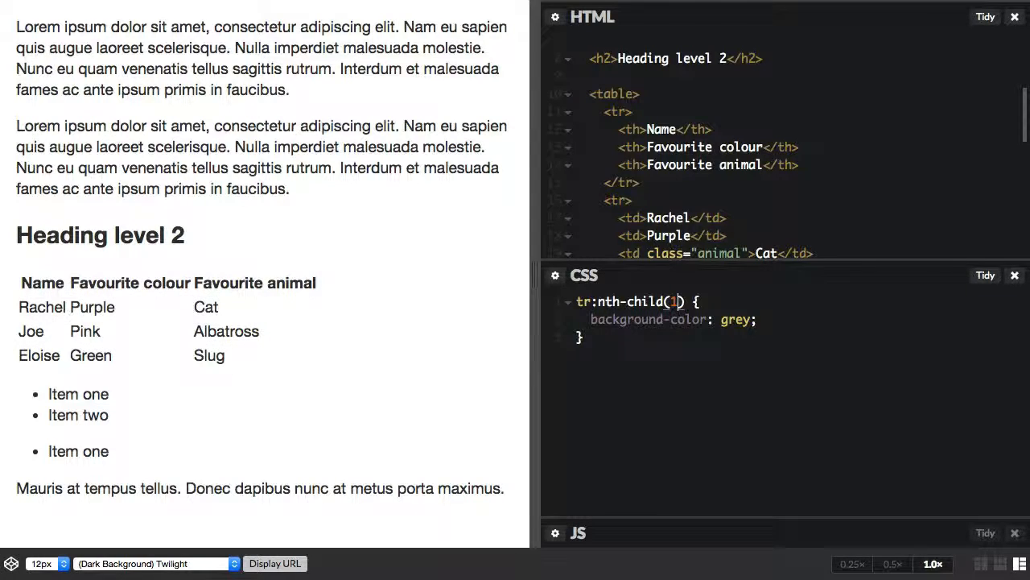
type("2")
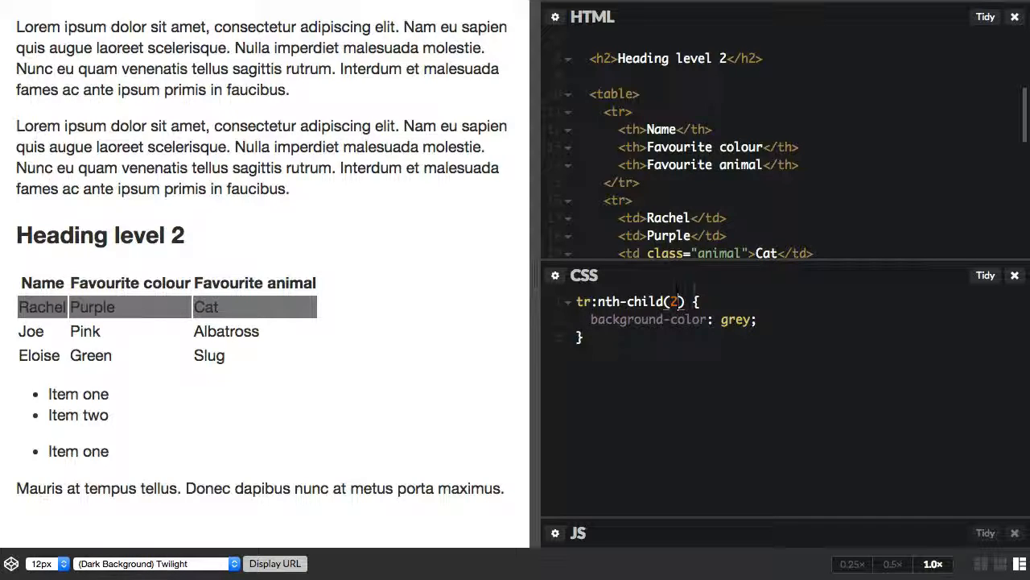
type("n+")
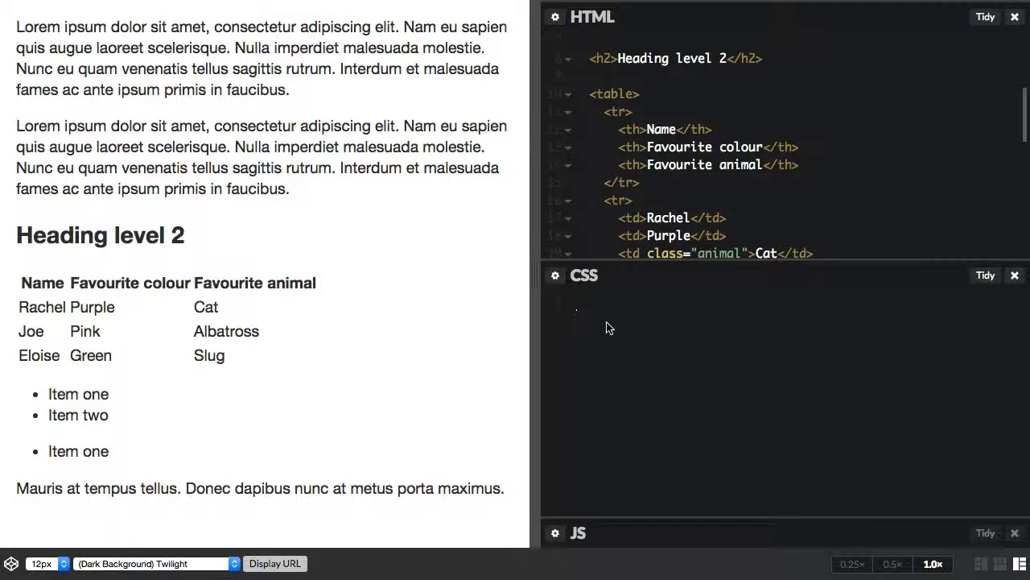
type("p")
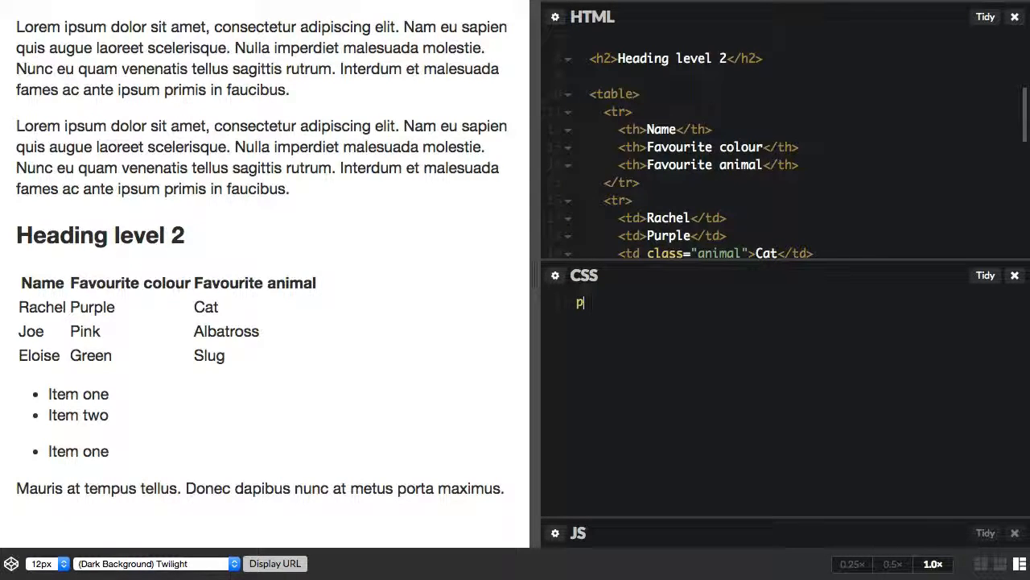
type(":nth-")
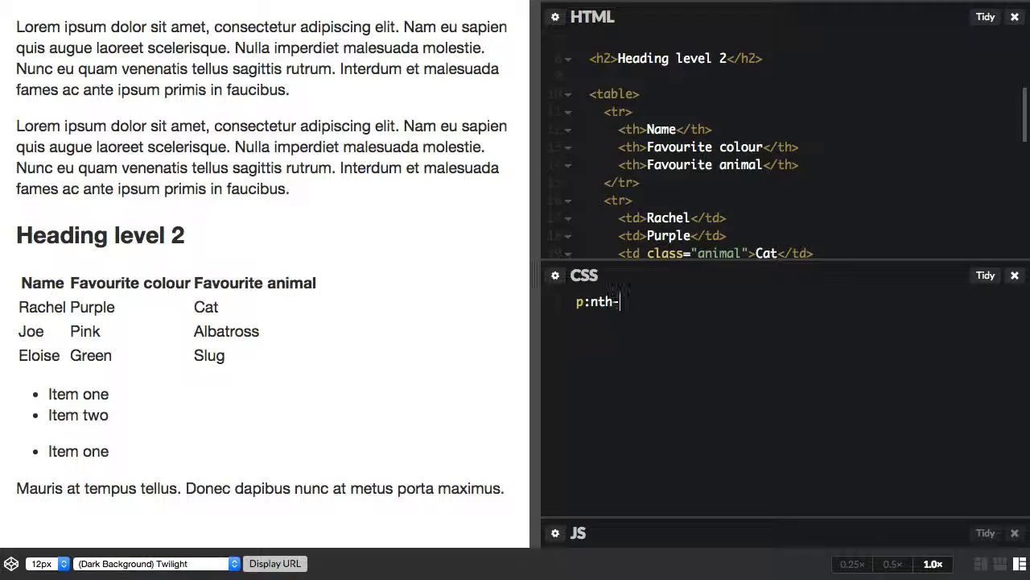
type("of-type")
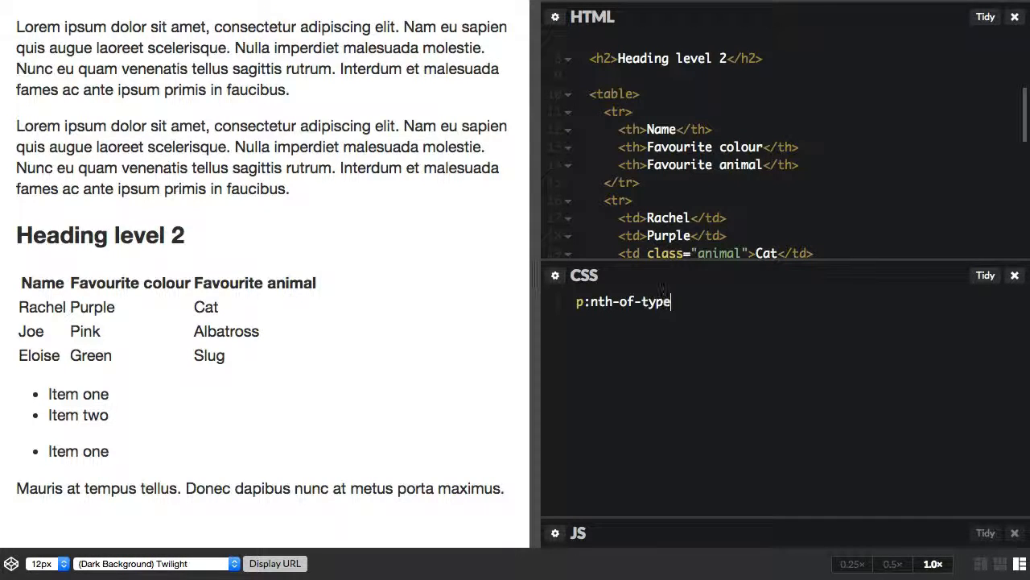
type("(odd) {")
type("color: red;")
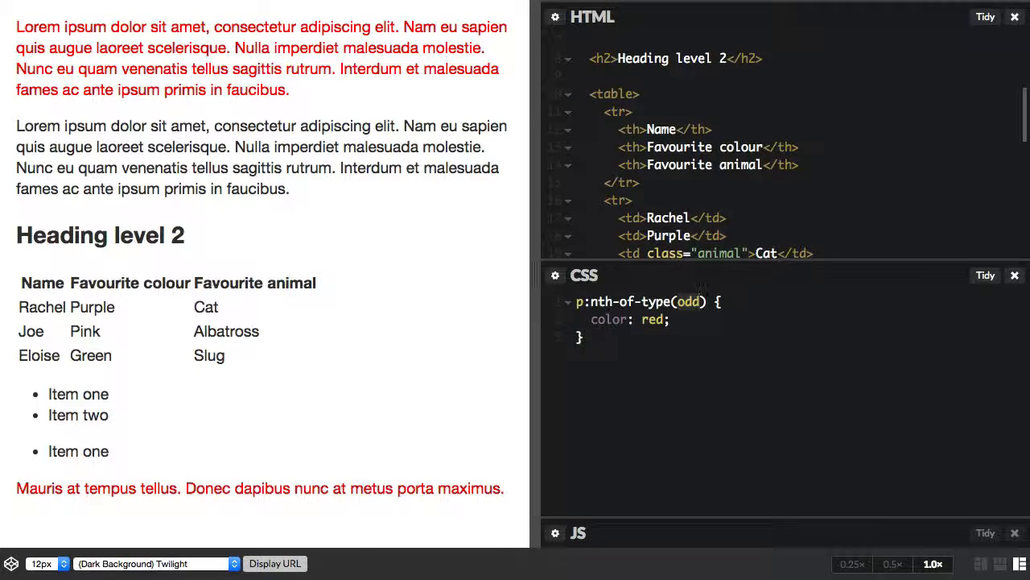
type("even")
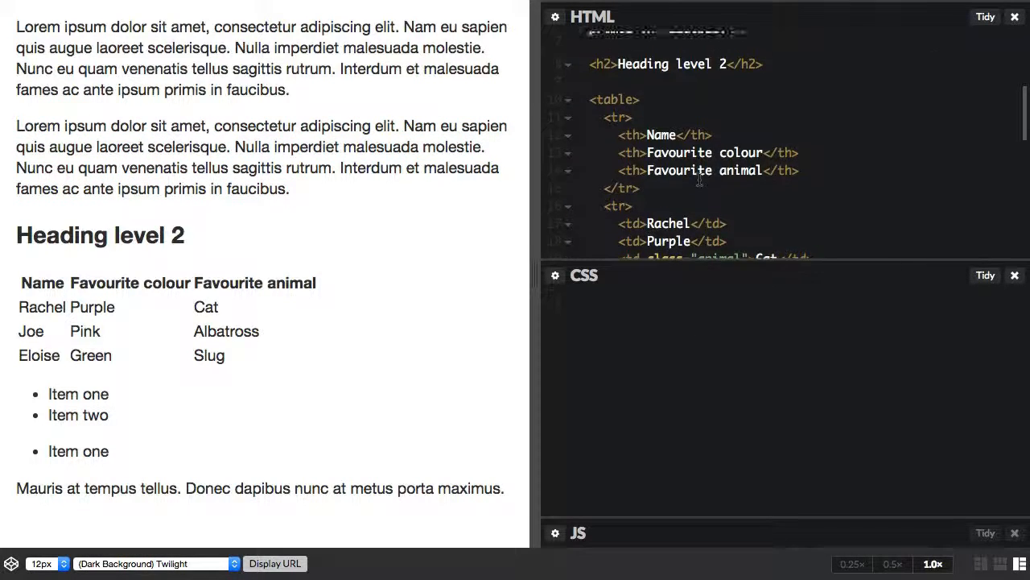
Write li:only-child { list-style: none; } to hide the lone list item's bullet
scroll("down", 3)
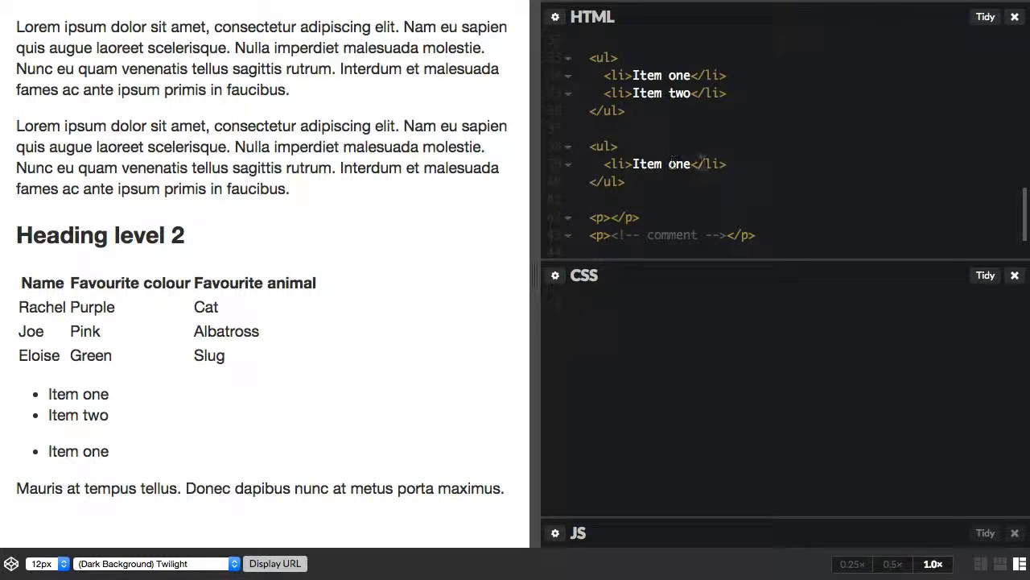
left_click(575, 310)
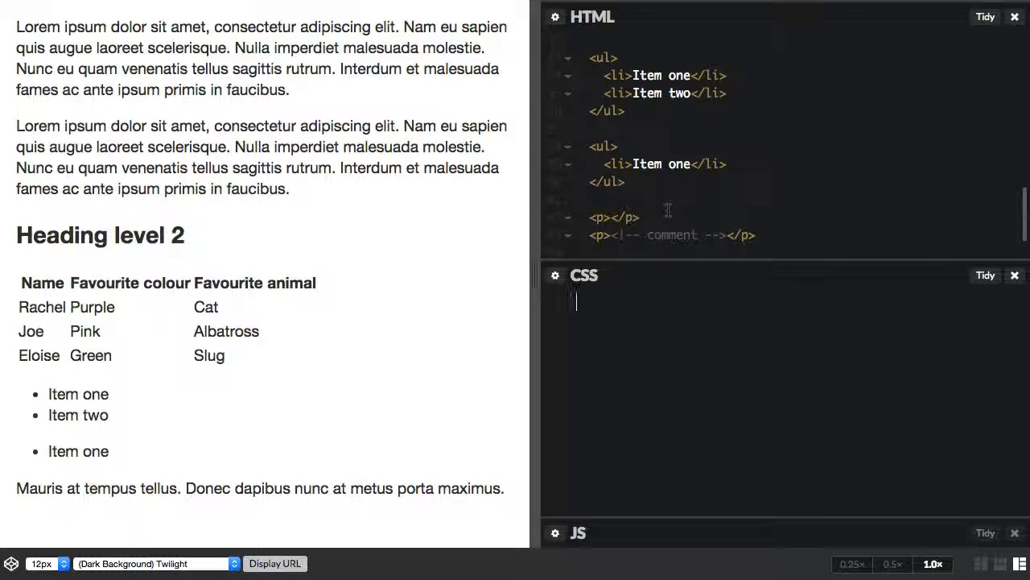
type("1")
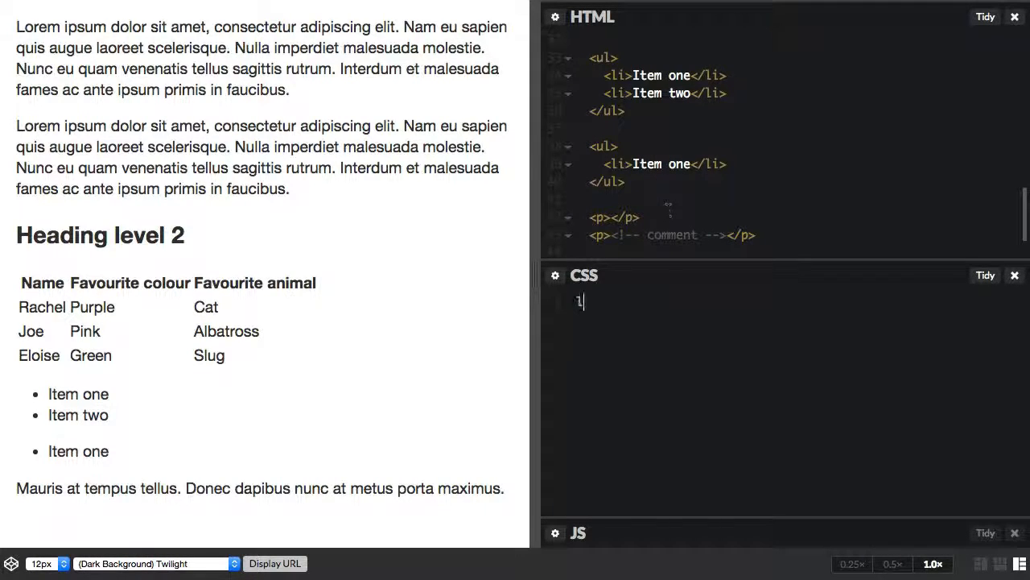
type("li:onl")
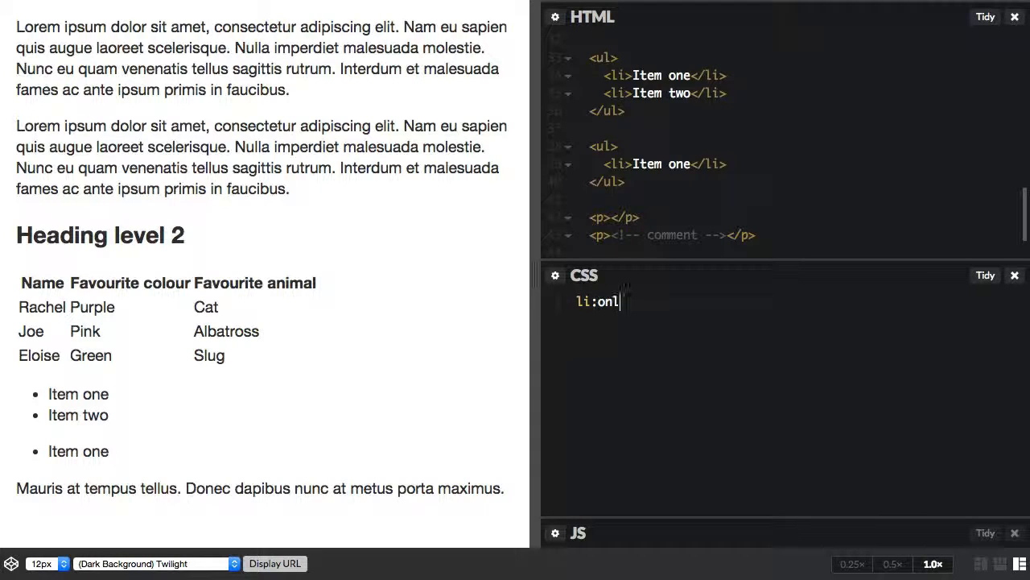
type("y-child {")
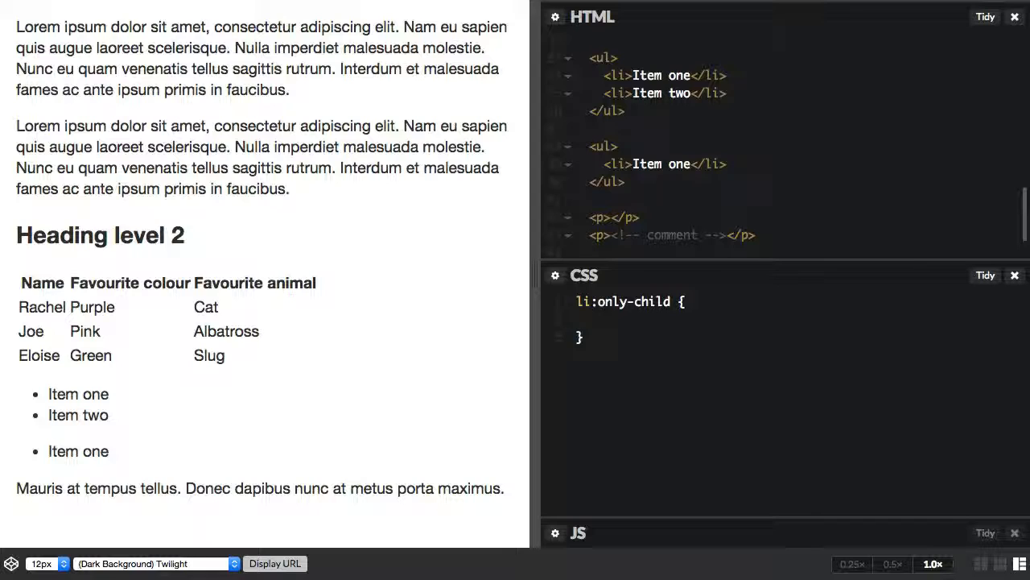
type("list-style")
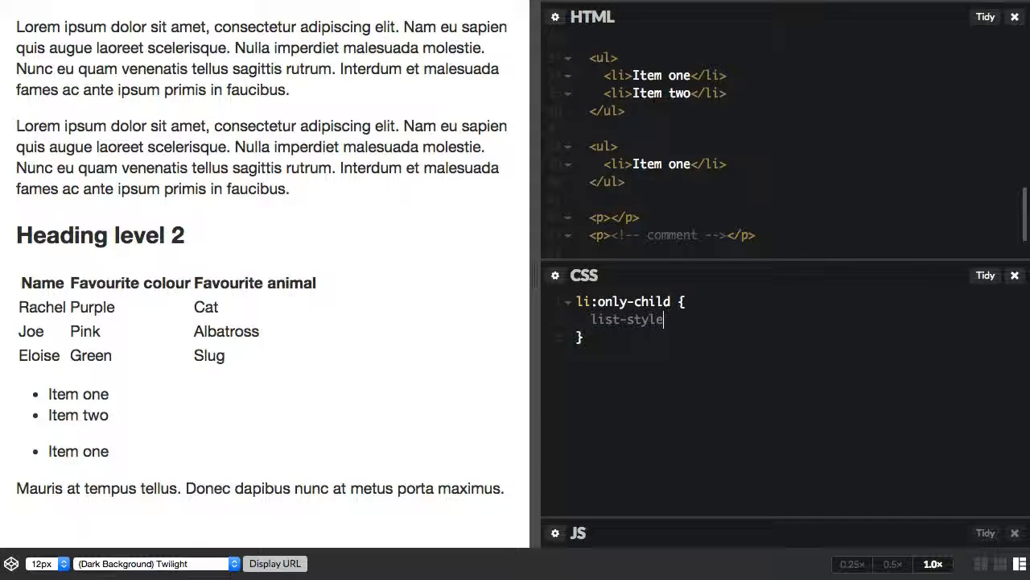
type(": none;")
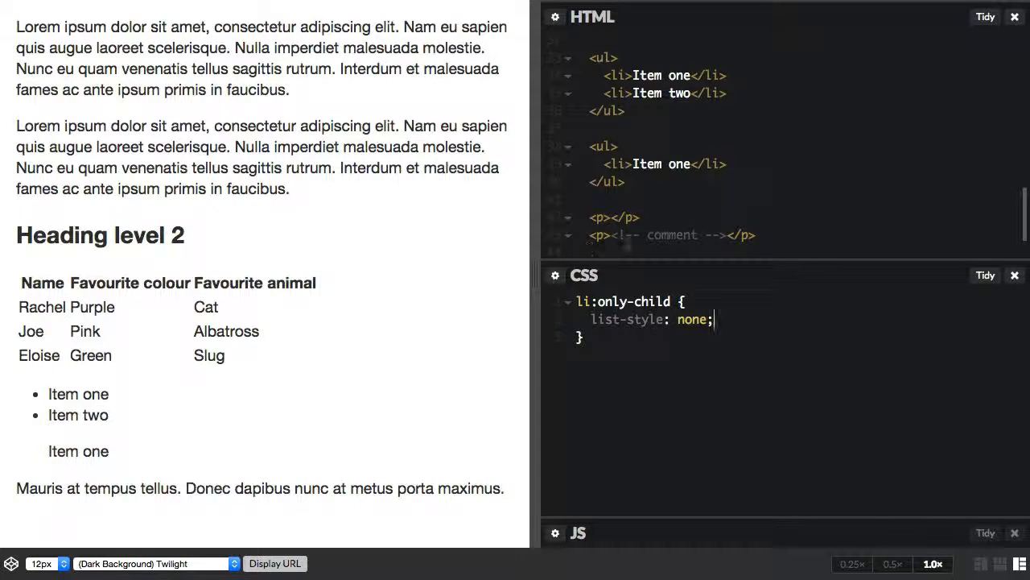
scroll("down", 3)
type("p:")
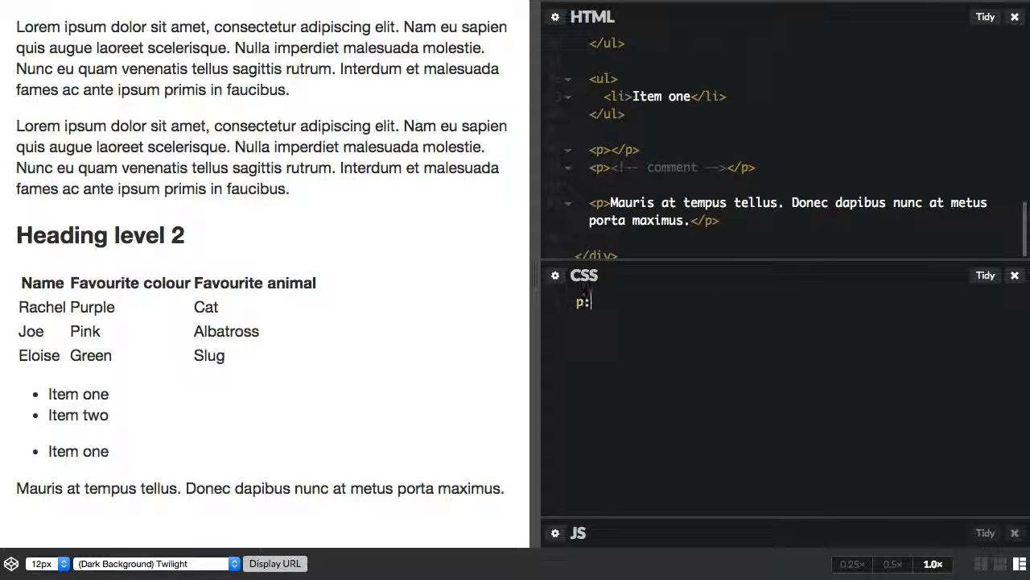
Write p:empty { border: 1px solid red; height: 10px; } and test it on an empty paragraph
type("empty")
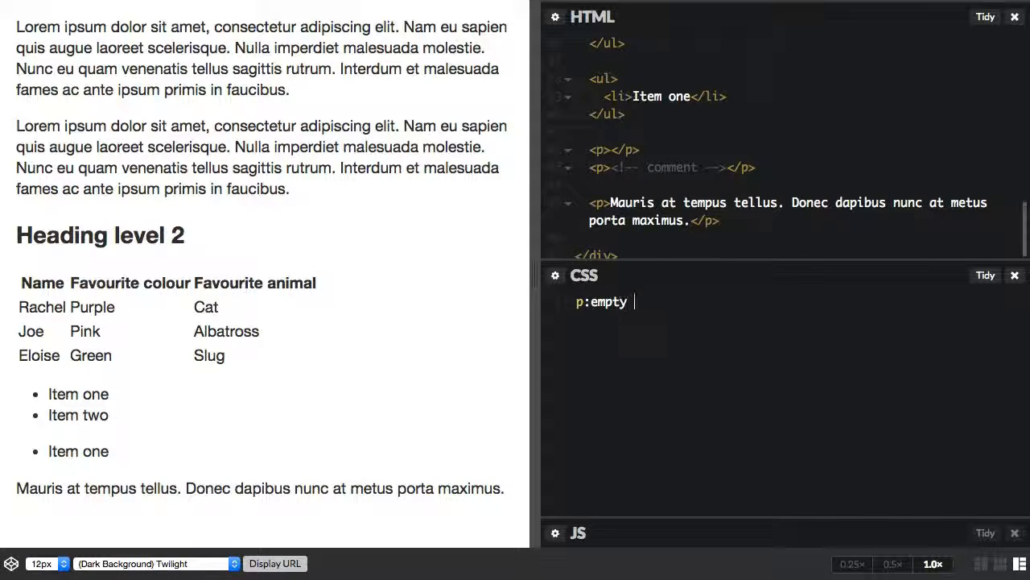
type("{ border: 1")
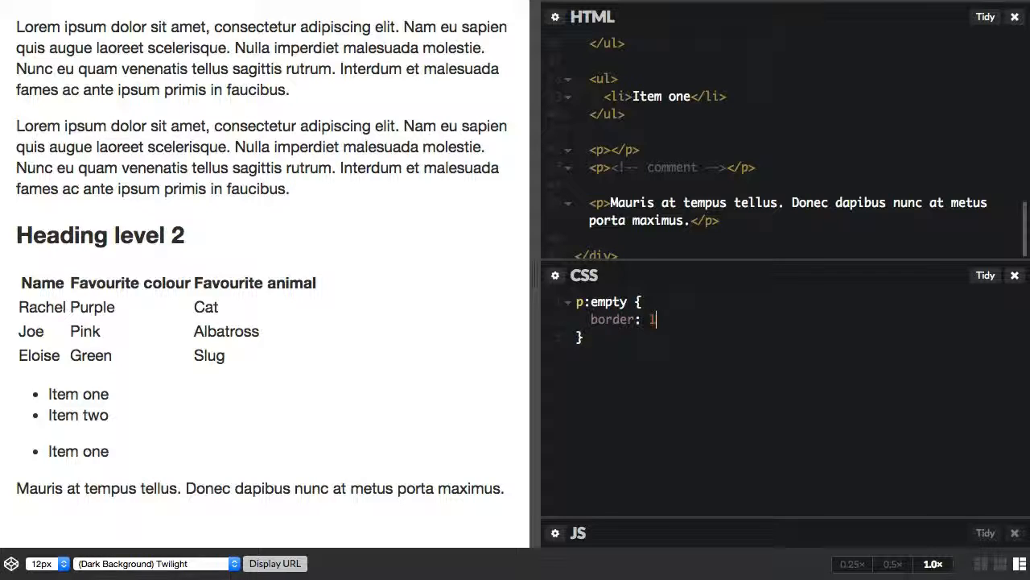
type("px solid")
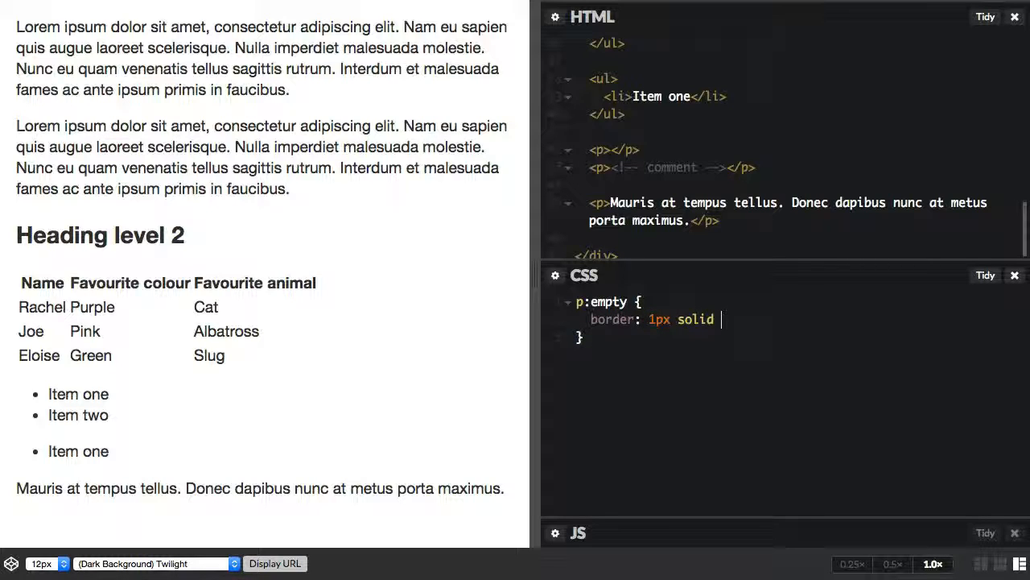
type("red;")
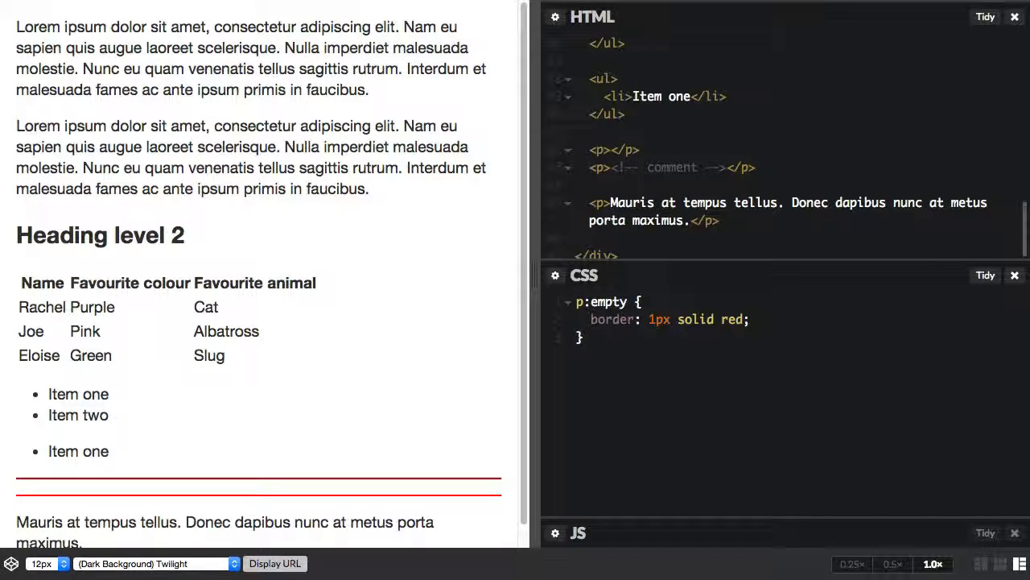
type("height: 10px;")
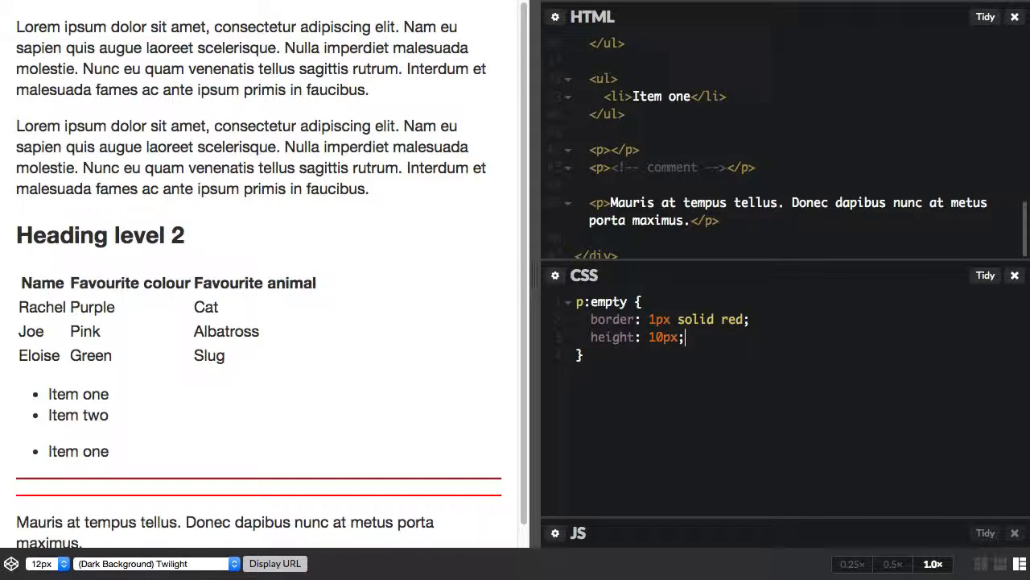
scroll("down", 3)
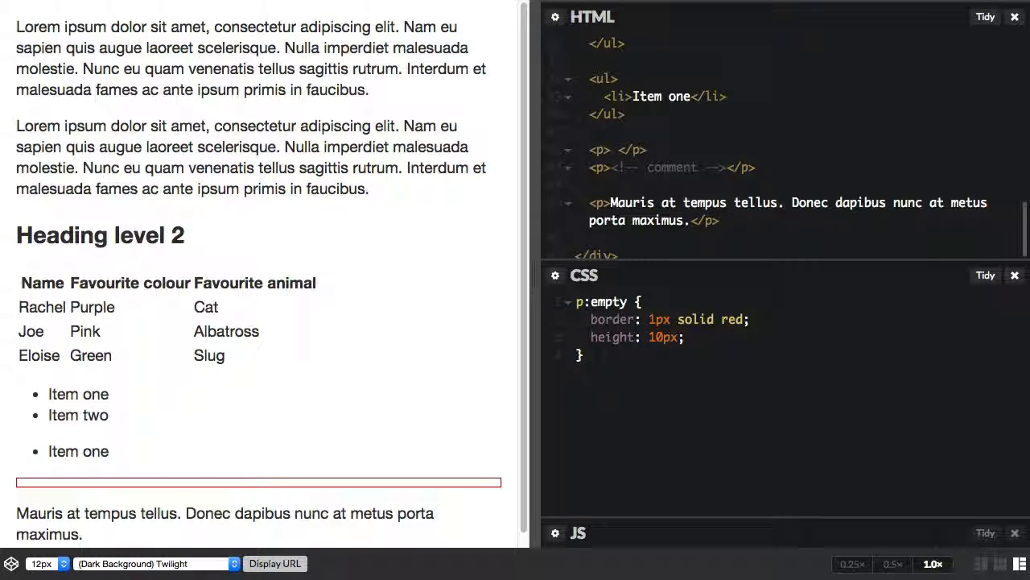
left_click(616, 150)
type("td")
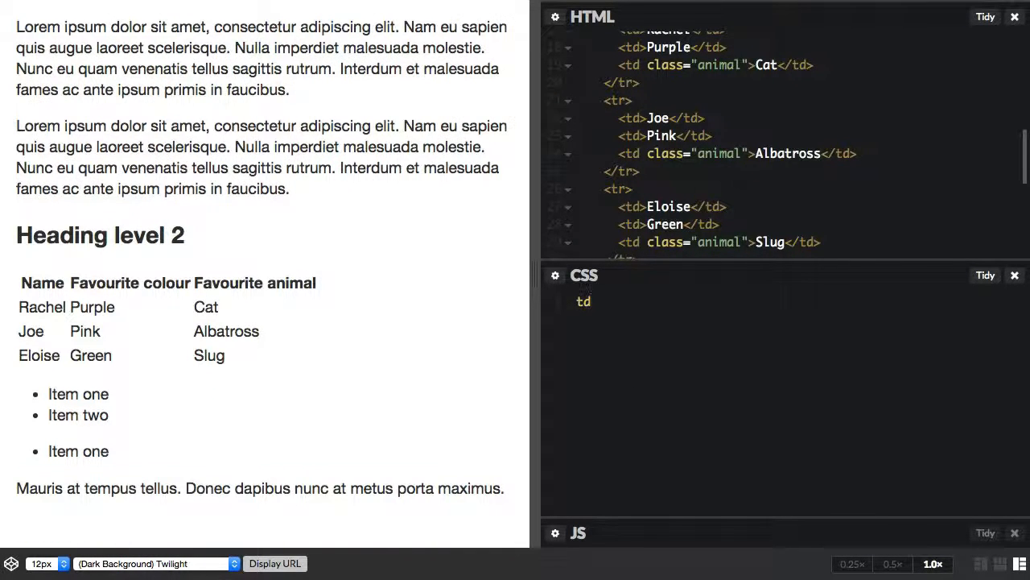
Complete the rule as td:not(.animal) { font-weight: bold; }
type(":not(.animal) {")
type("font")
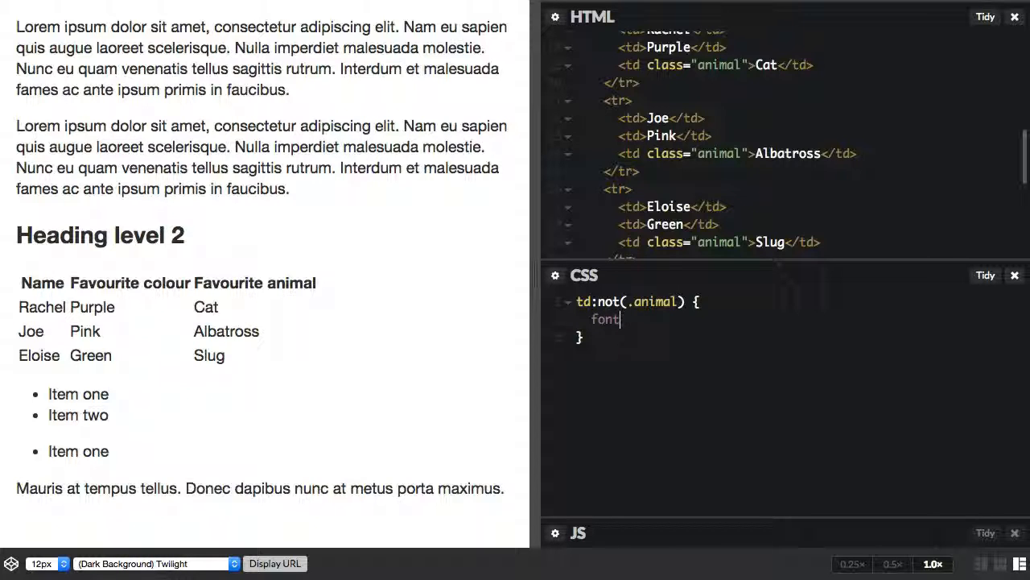
type("-weight: bold;")
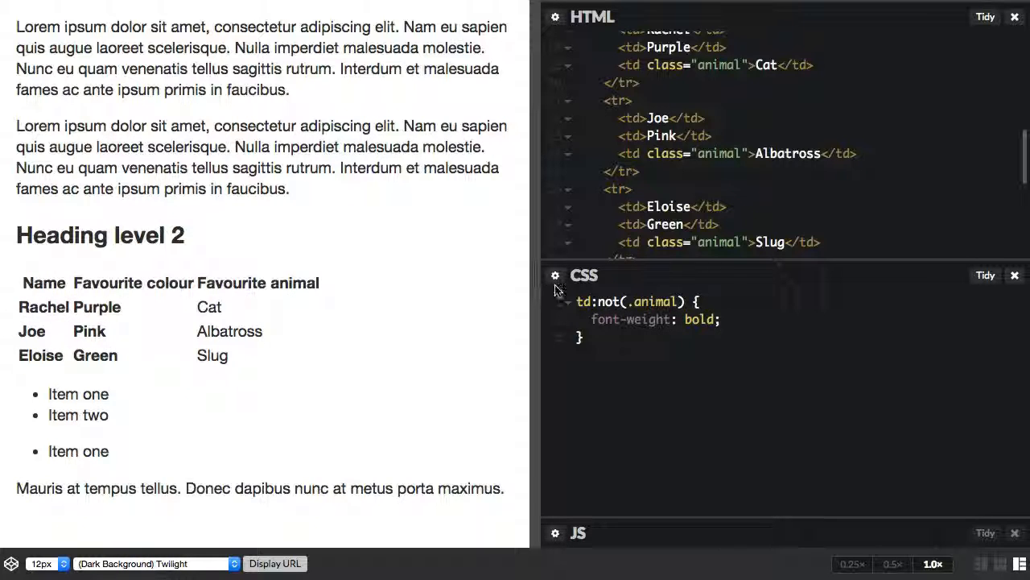